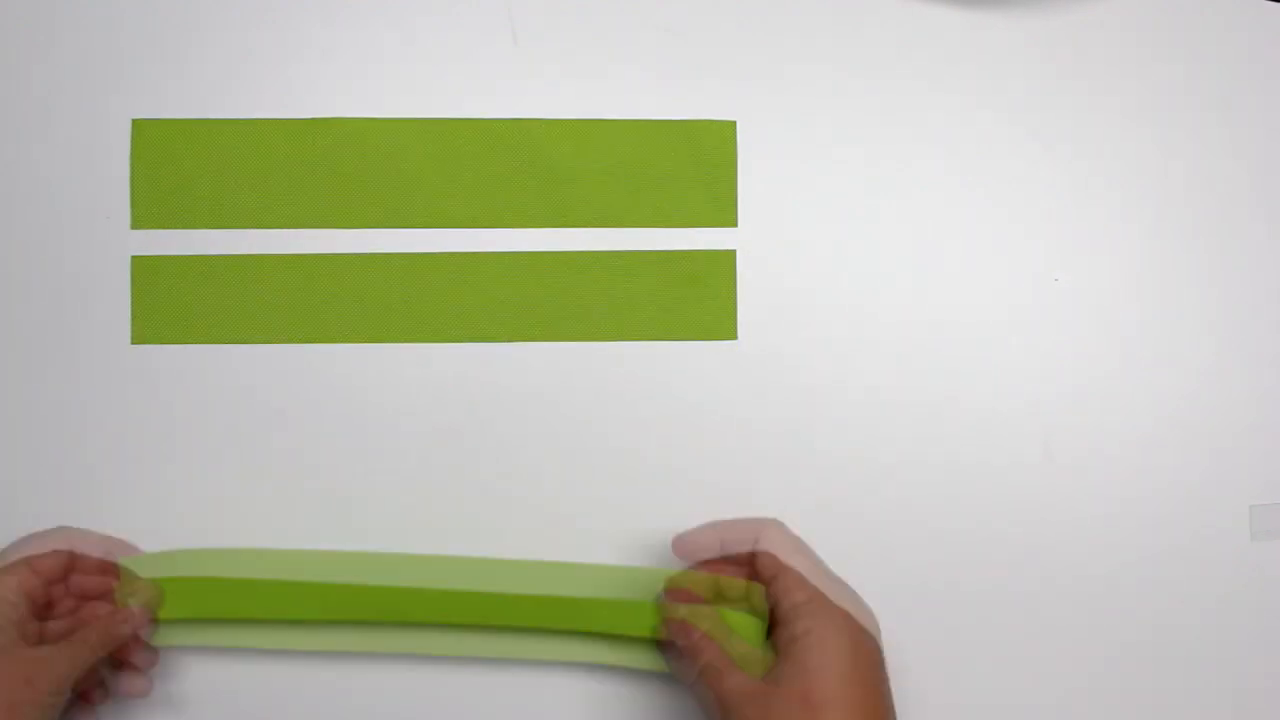
Lay the narrowest green strip beneath the two wider ones, left edges aligned.
left_click_drag(400, 600, 430, 396)
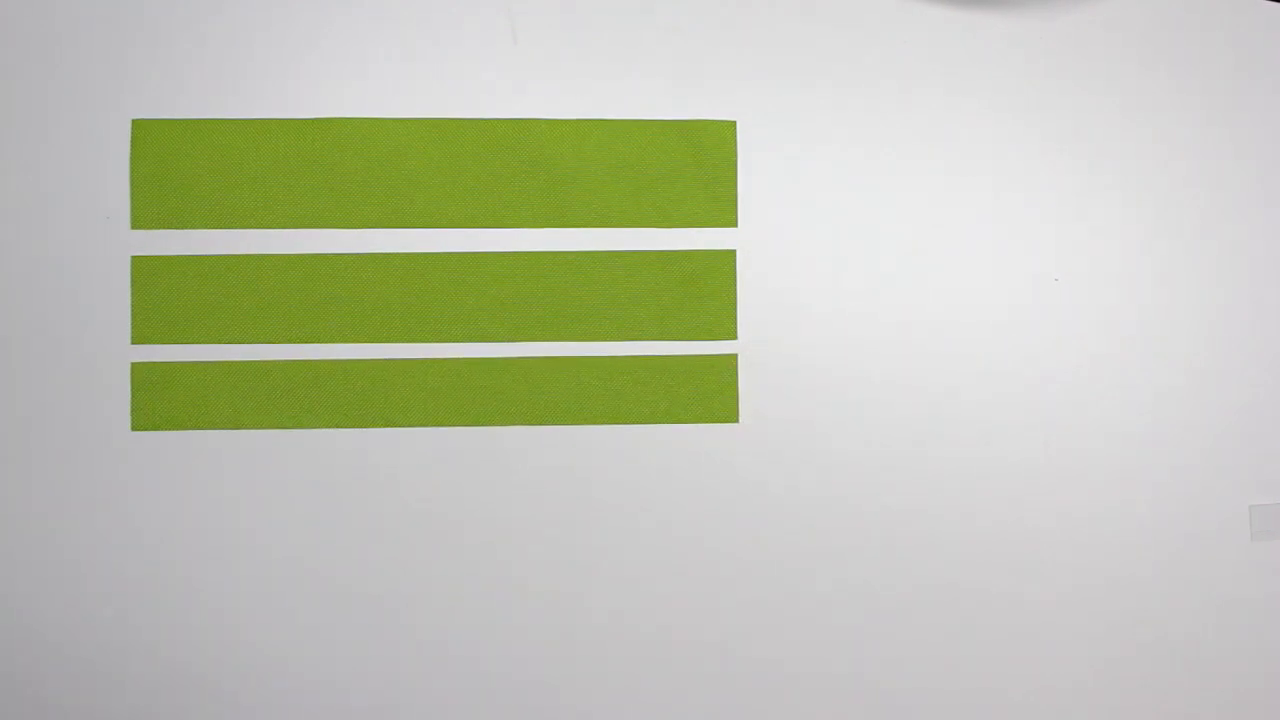